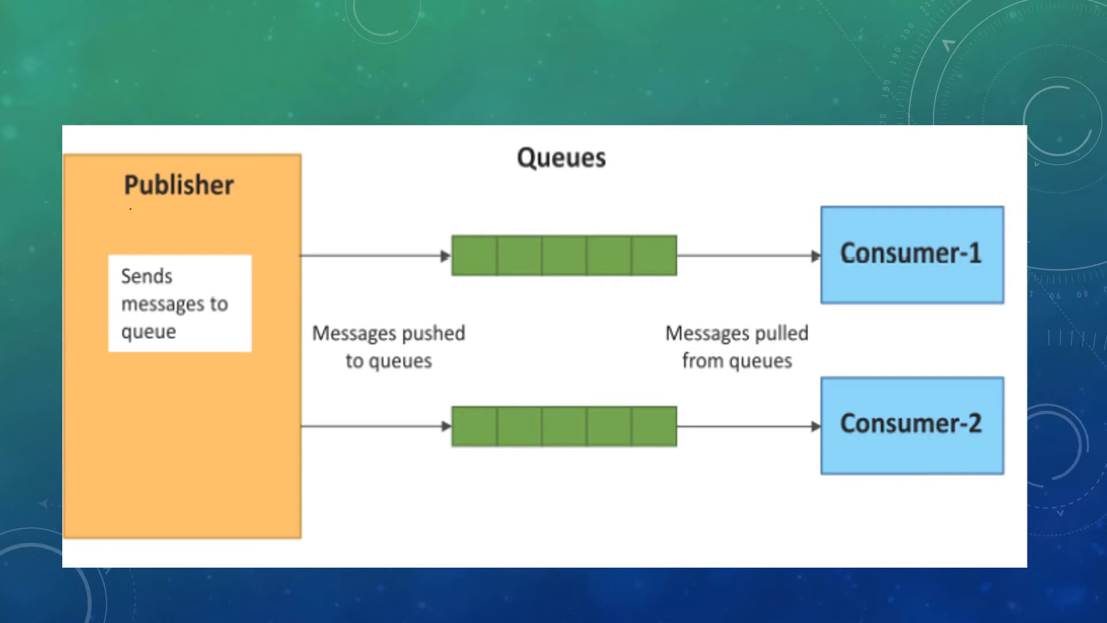
# Step: Draw a red pen stroke under the Publisher label on the message-queue diagram
pyautogui.moveTo(131, 210); pyautogui.dragTo(223, 229)
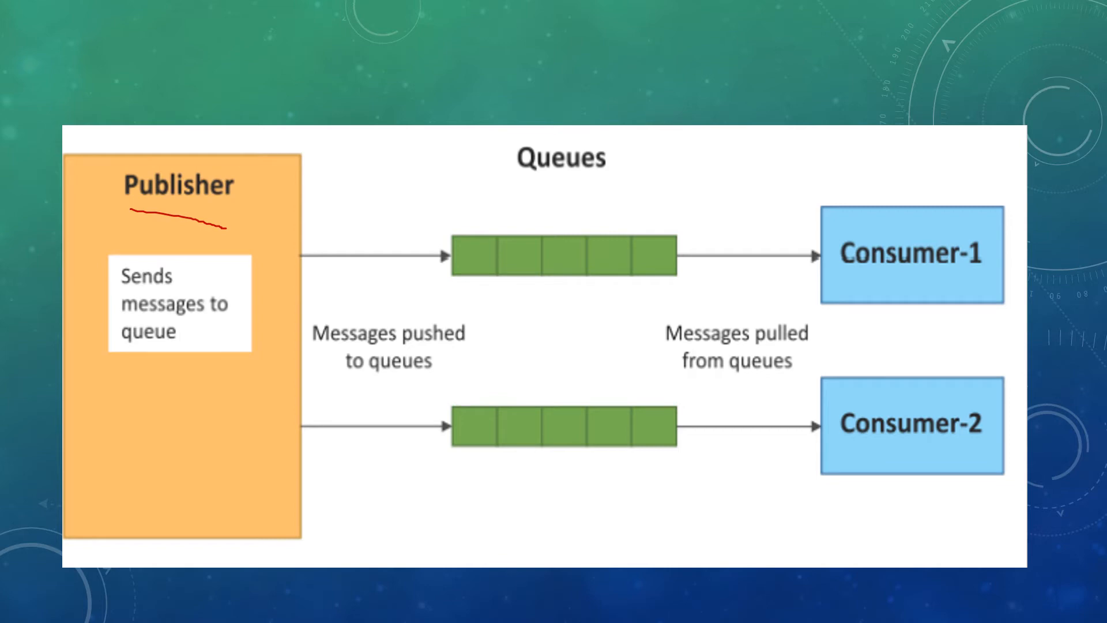